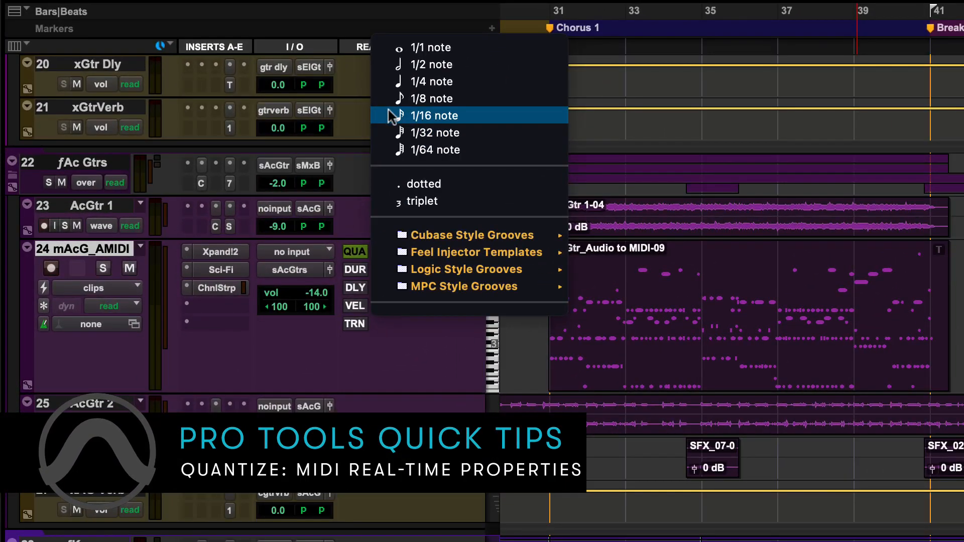
Show the Real-Time Properties column in the Edit window via View > Edit Window Views.
click(434, 115)
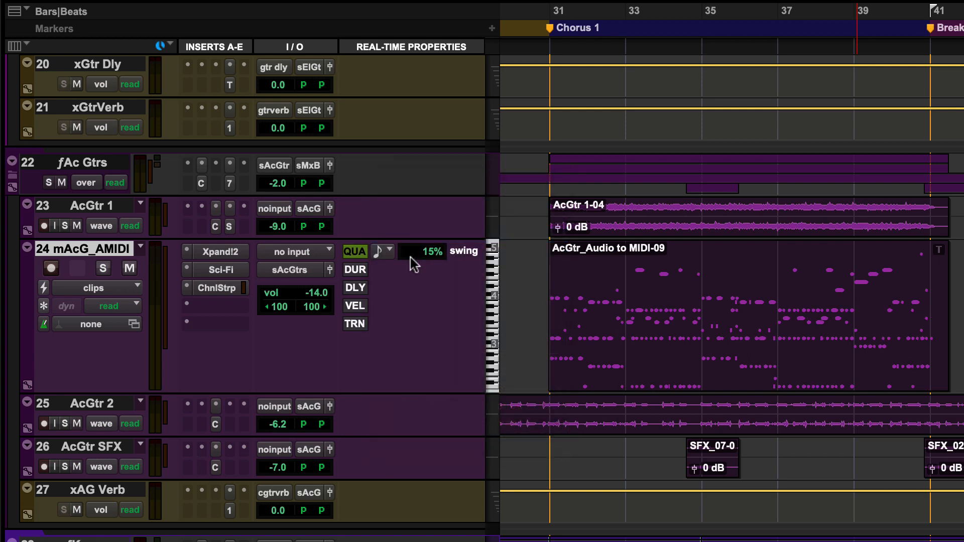
mouse_move(417, 304)
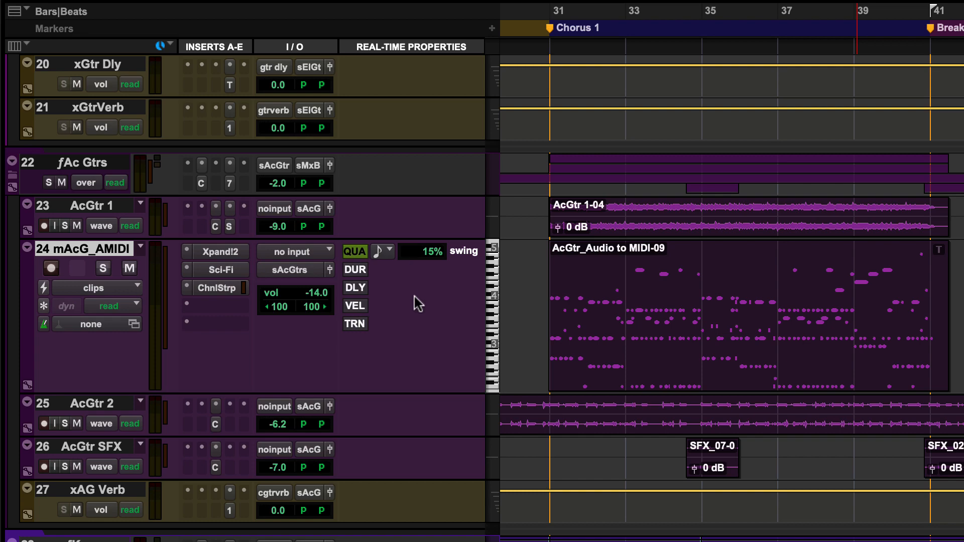
click(190, 10)
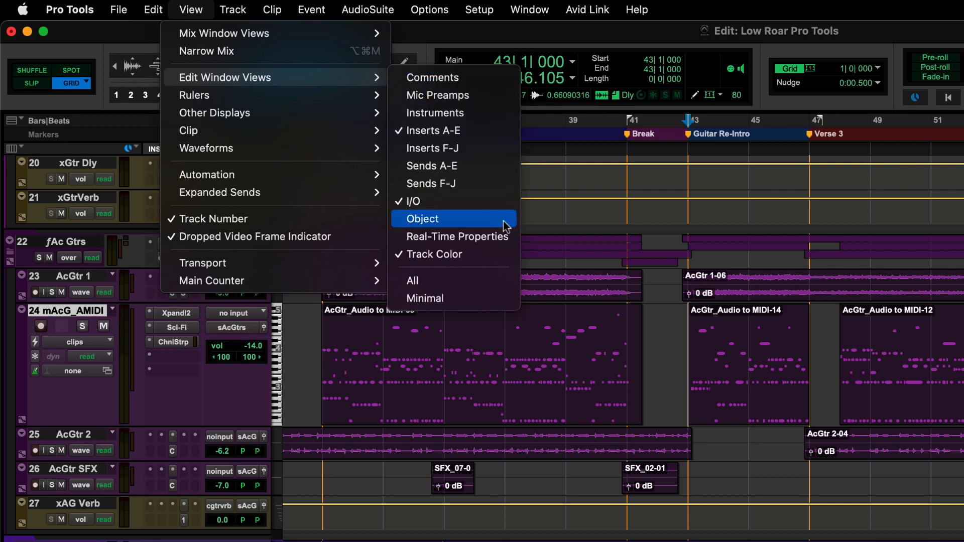
click(423, 218)
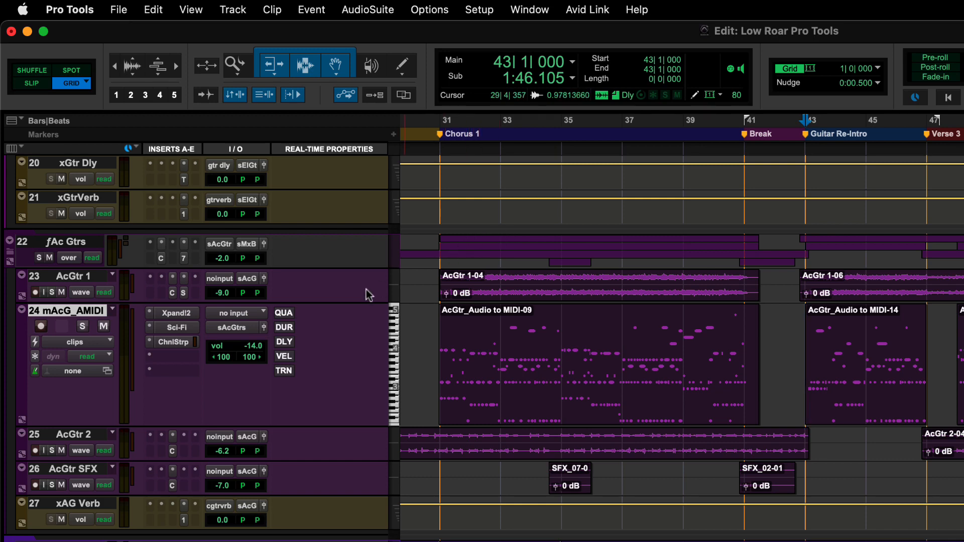
Enable real-time quantize (QUA) on the mAcG_AMIDI track and list its grid values.
click(284, 313)
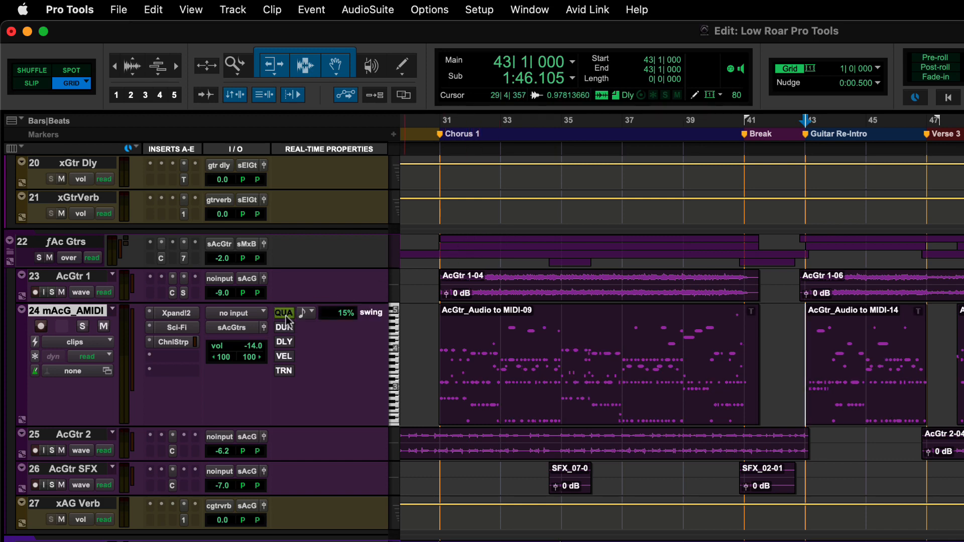
click(283, 312)
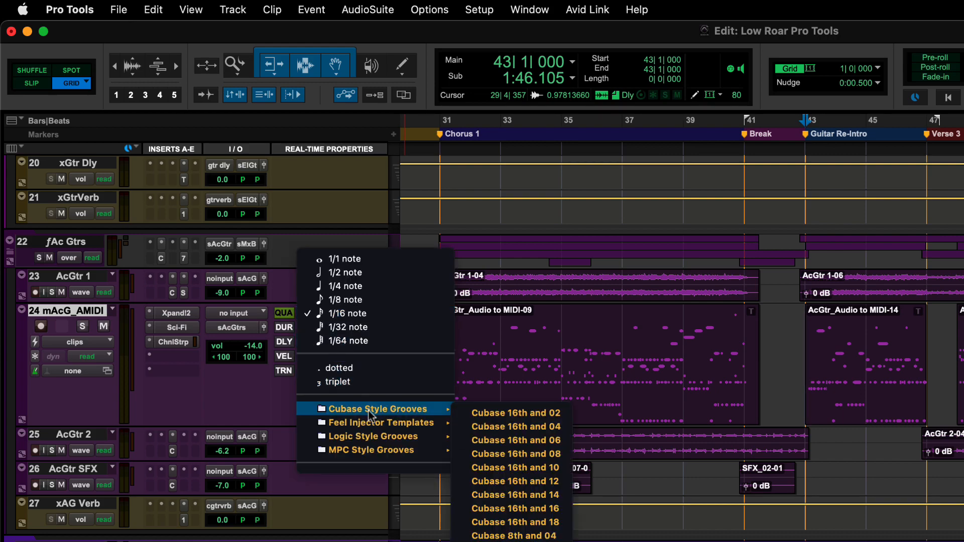
mouse_move(381, 422)
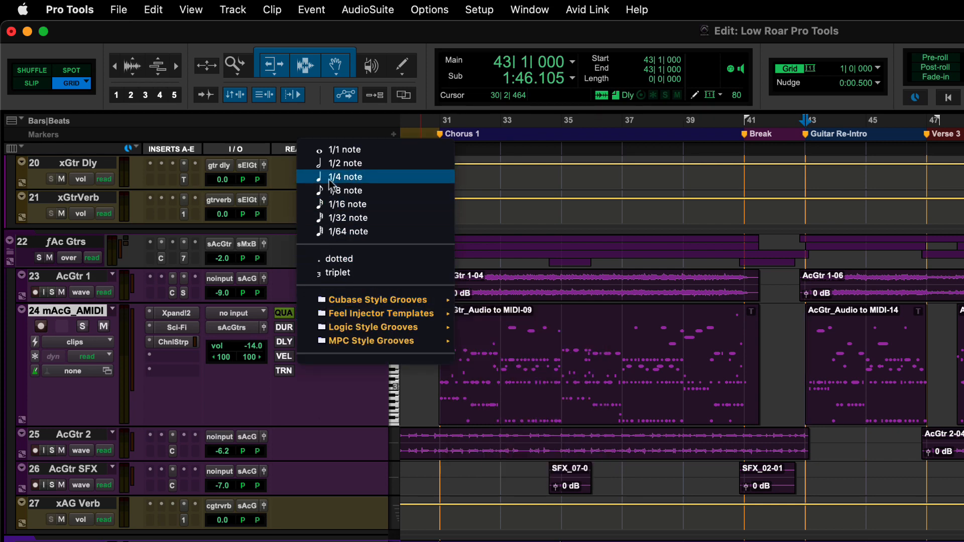
Set the track's real-time quantize grid to 1/4 note with 20% swing and re-enable it.
click(347, 177)
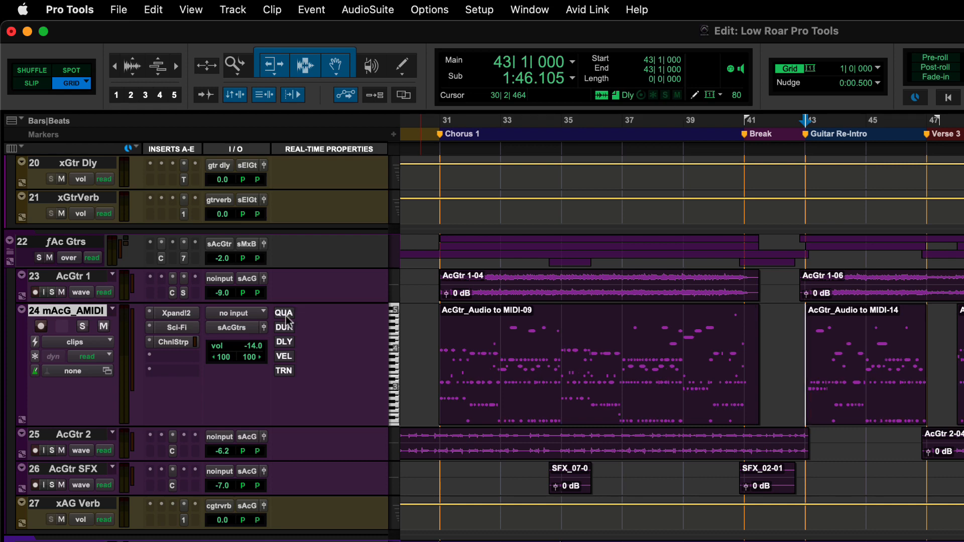
click(284, 313)
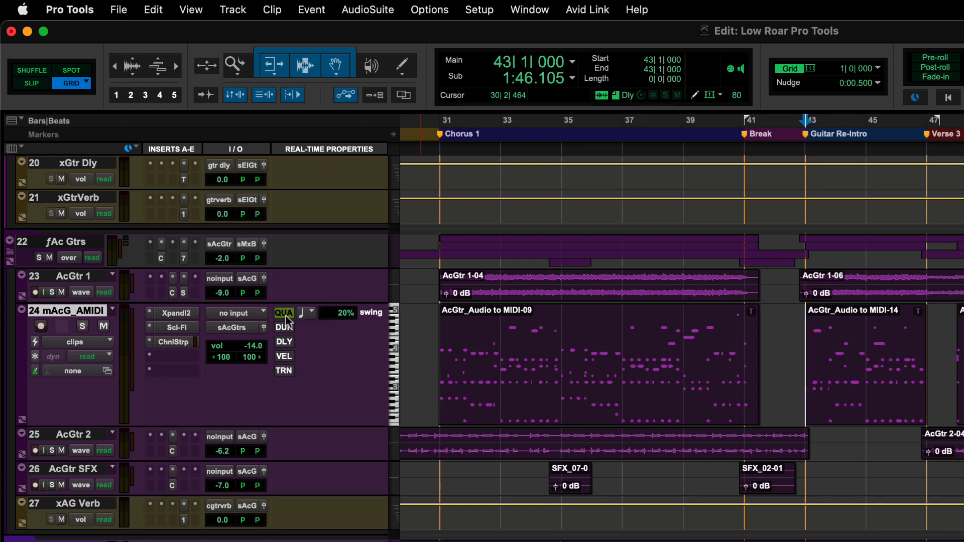
click(69, 9)
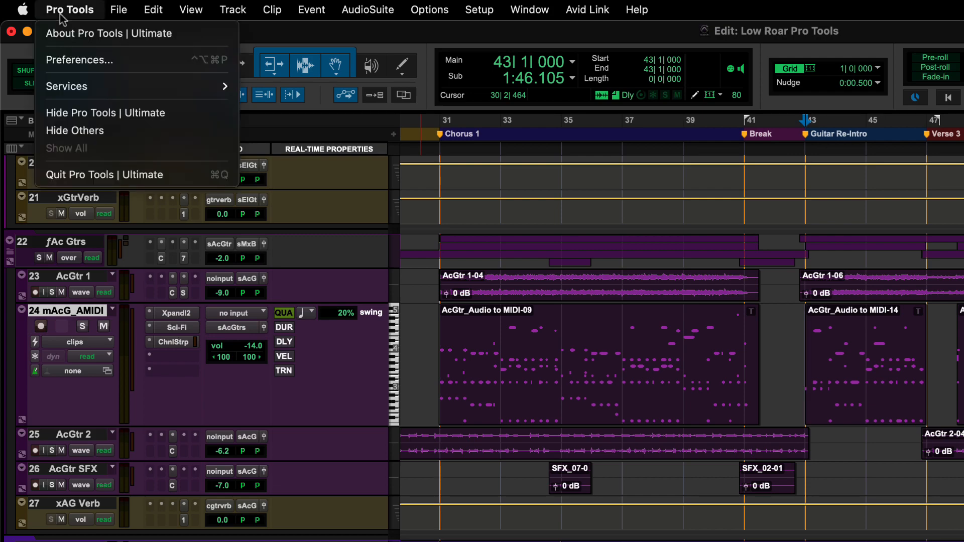
In MIDI preferences, leave Display Events as Modified by Real-Time Properties checked.
click(78, 59)
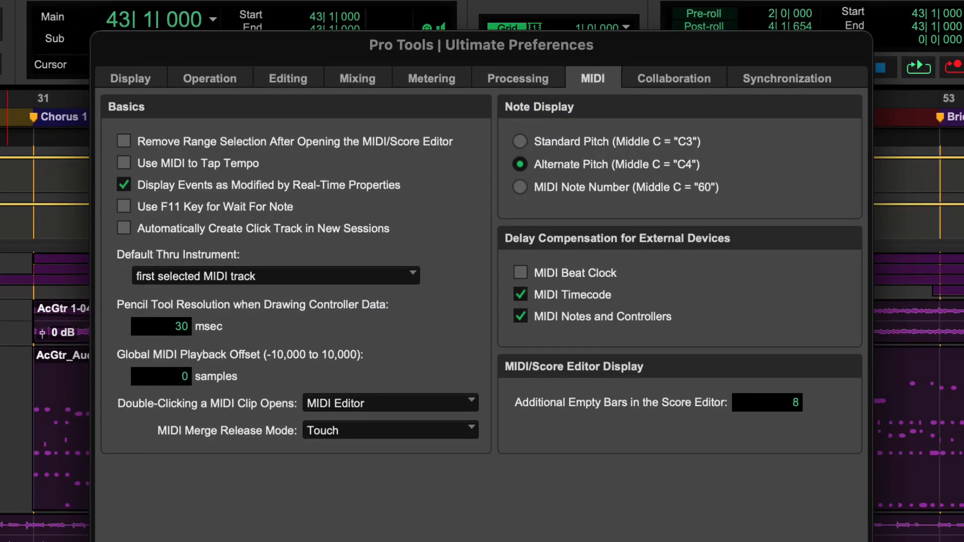
mouse_move(593, 89)
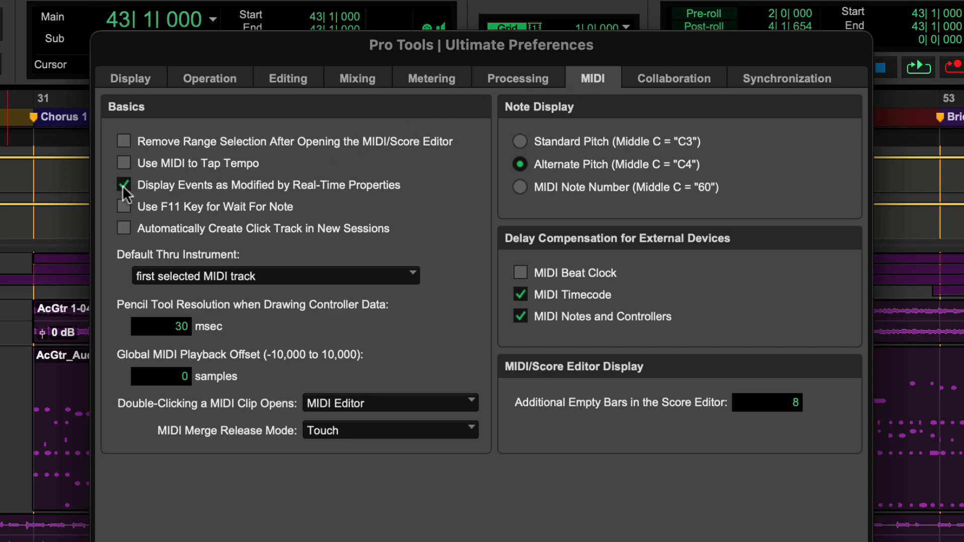
click(124, 185)
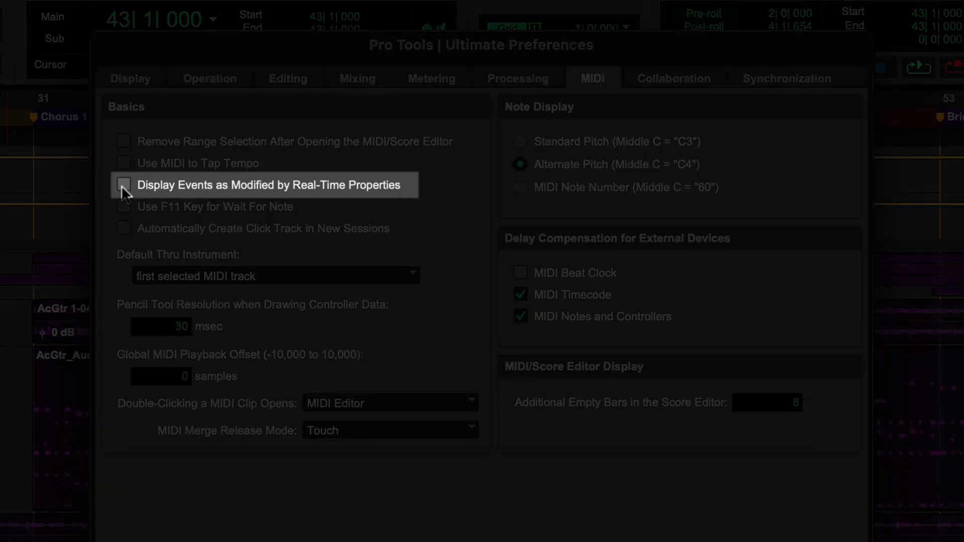
click(124, 184)
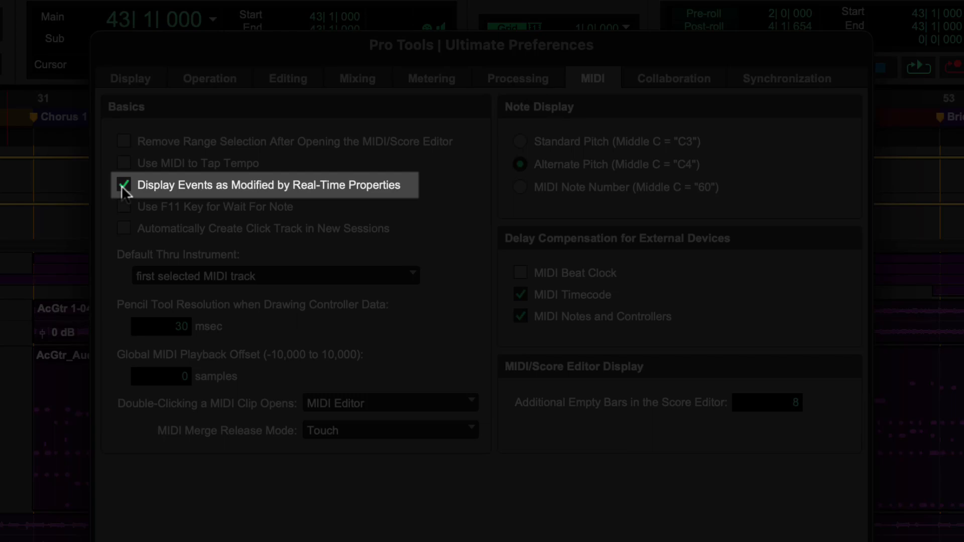